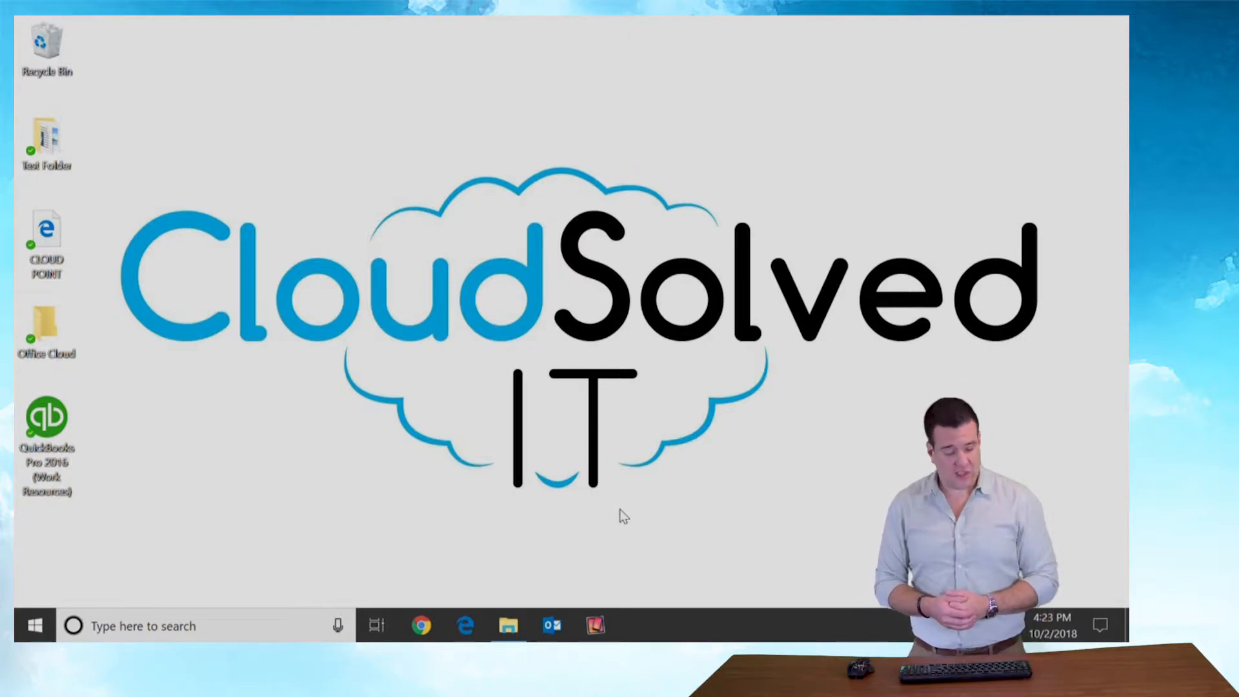
Step: Search the Start menu for 'remoteap' to find RemoteApp and Desktop Connections
left_click(33, 625)
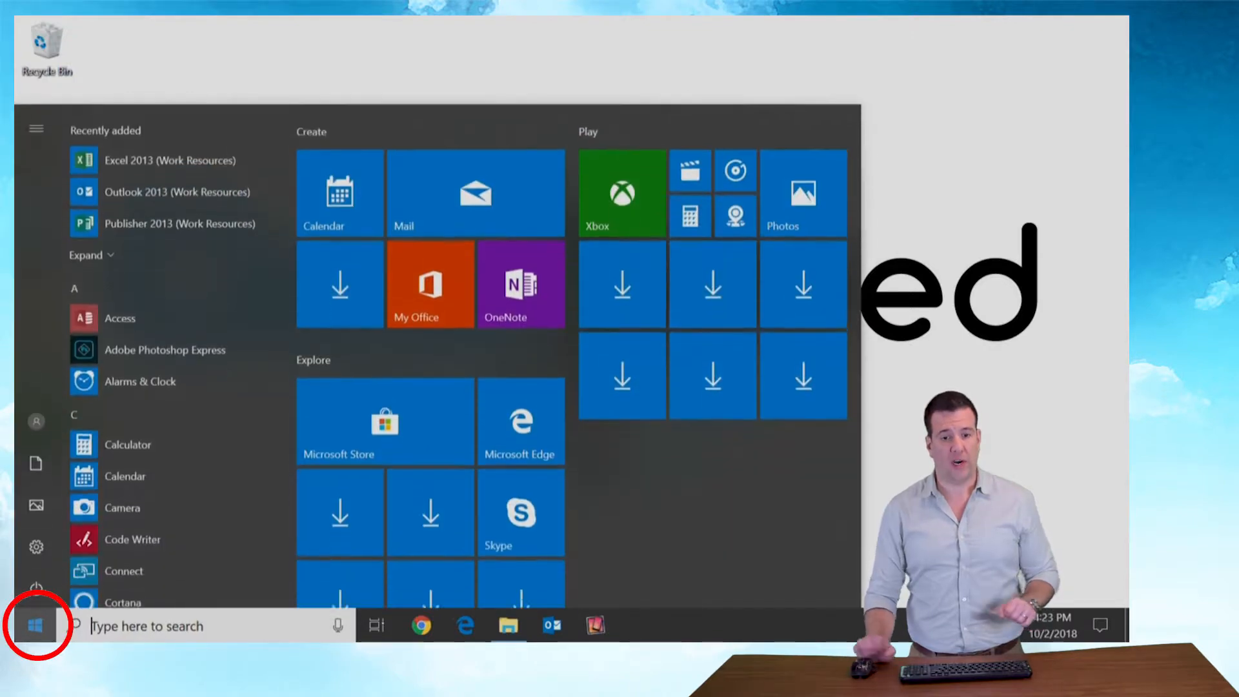
type("remoteap")
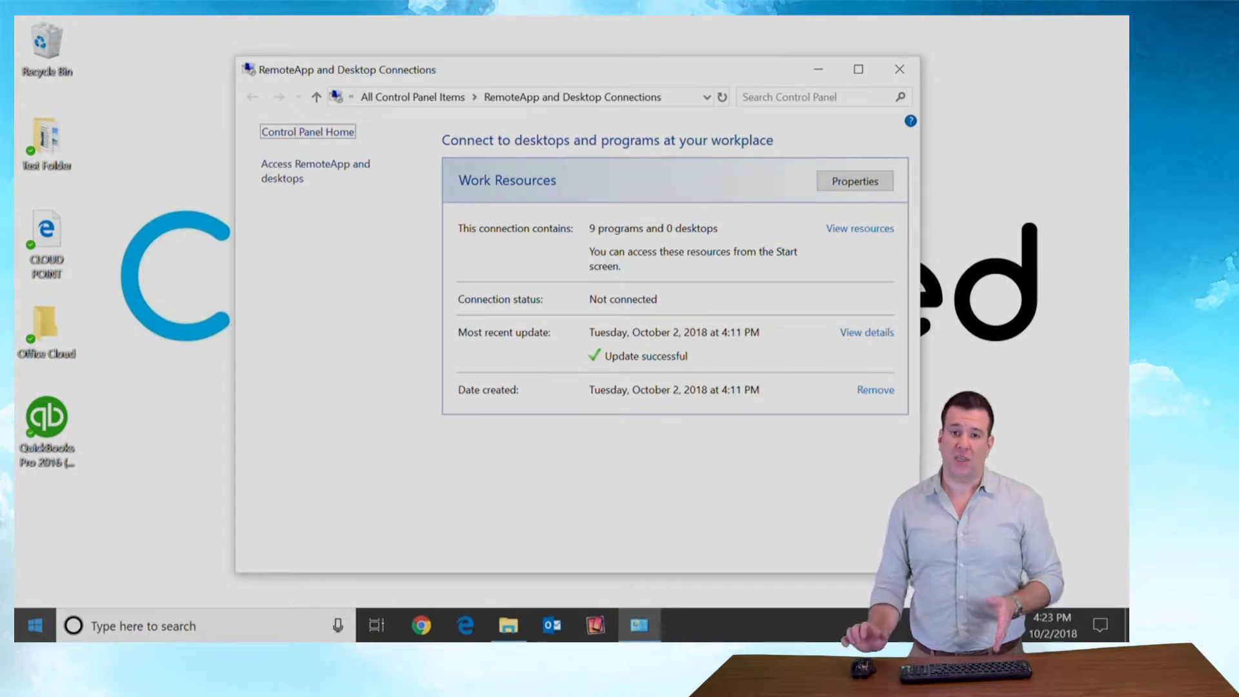
mouse_move(713, 566)
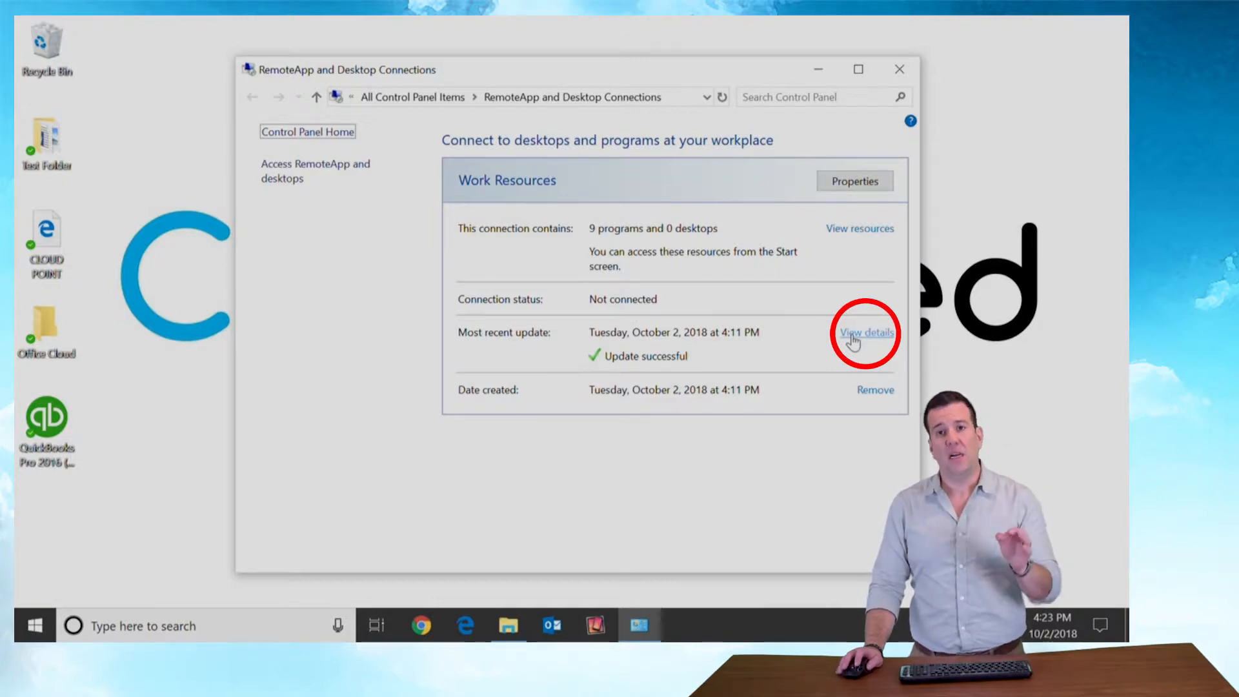
Step: View details of the Work Resources connection's most recent update
left_click(866, 332)
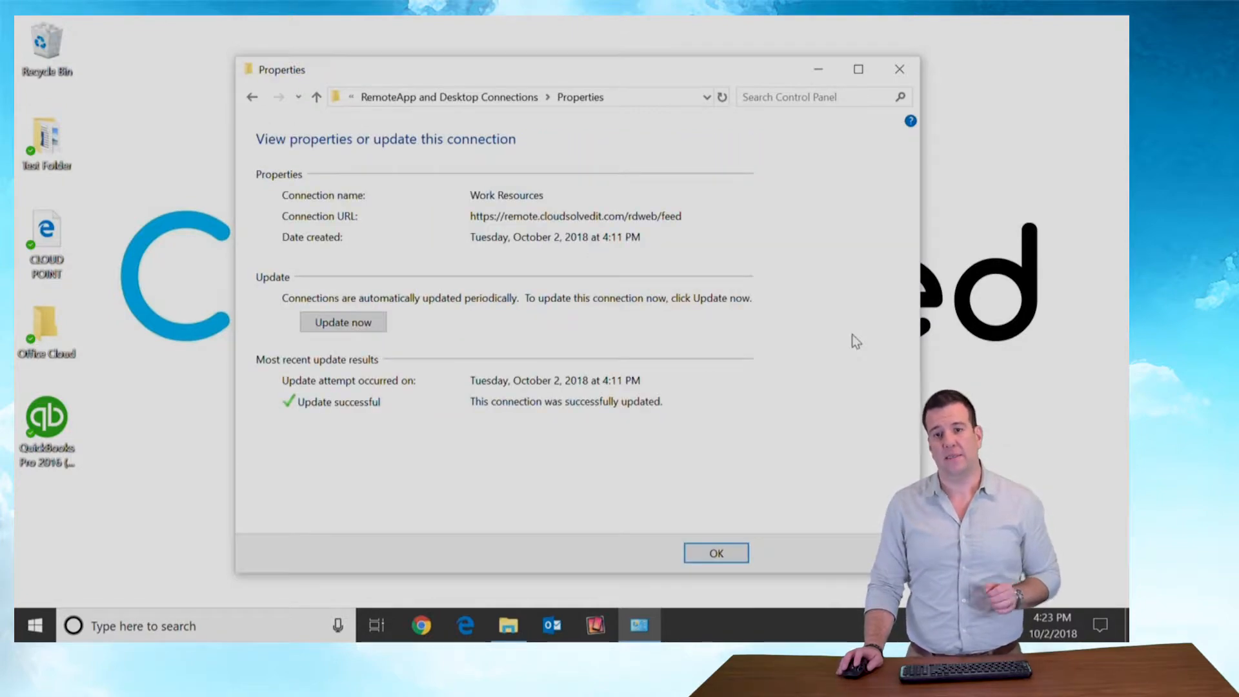
mouse_move(843, 340)
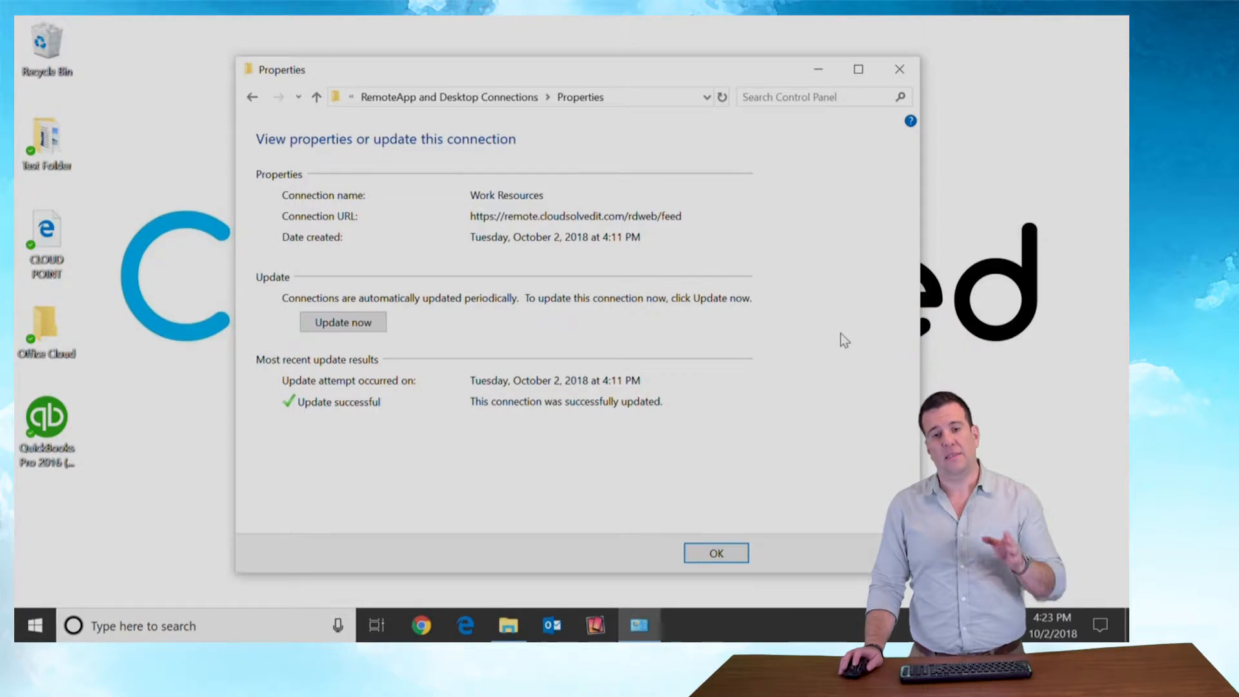
mouse_move(835, 337)
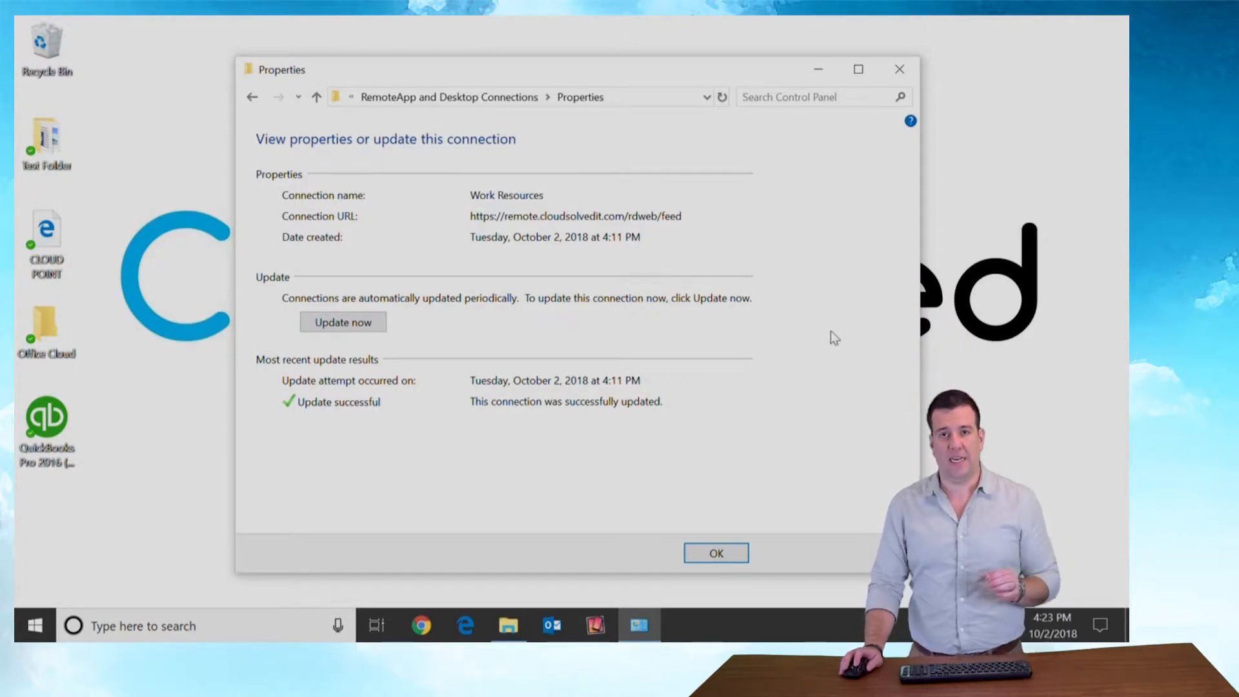
mouse_move(675, 348)
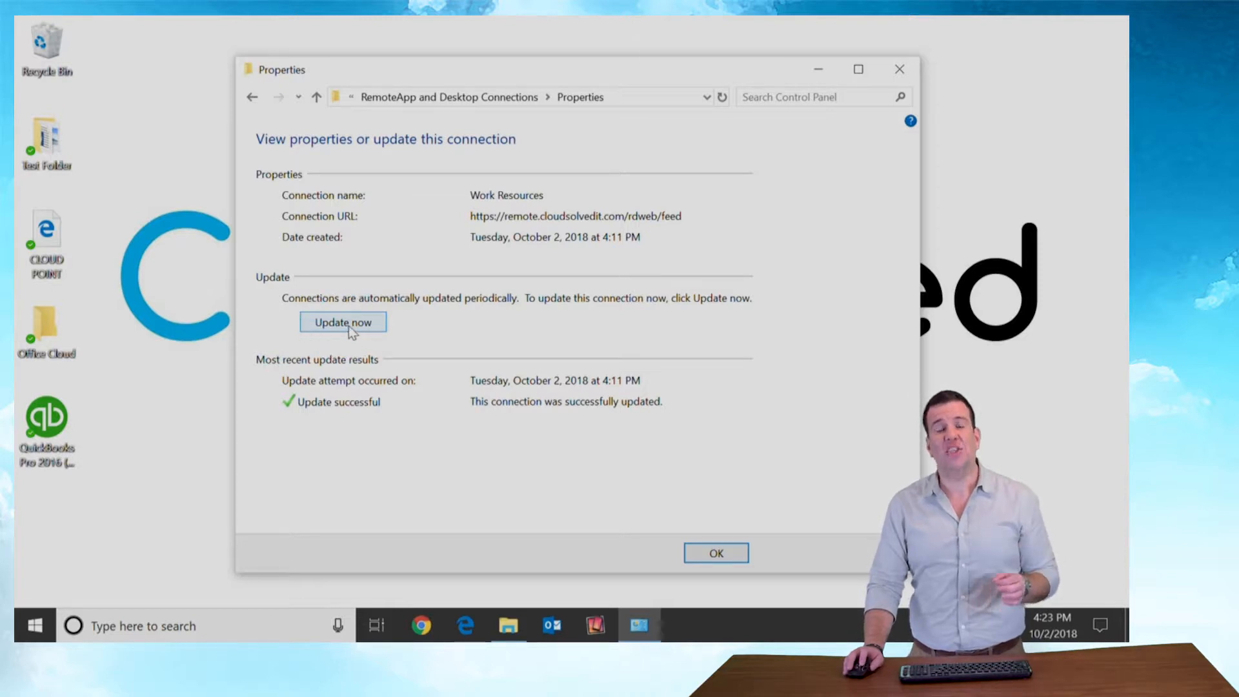
left_click(342, 322)
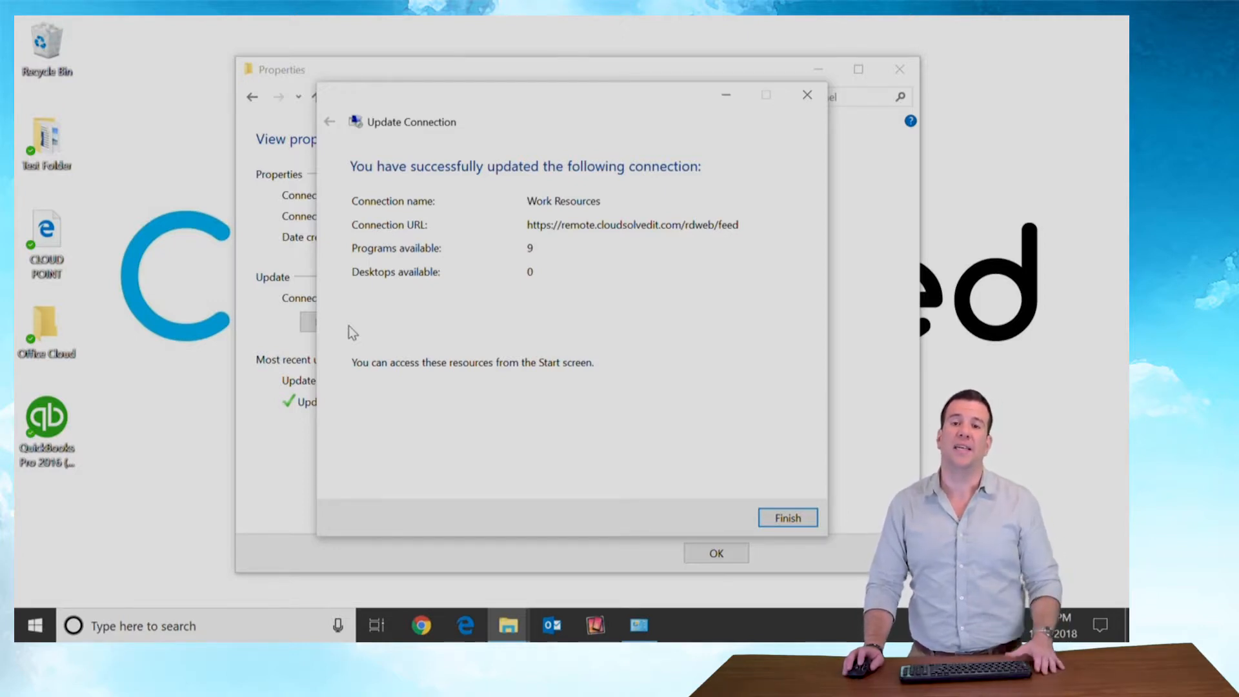
mouse_move(394, 329)
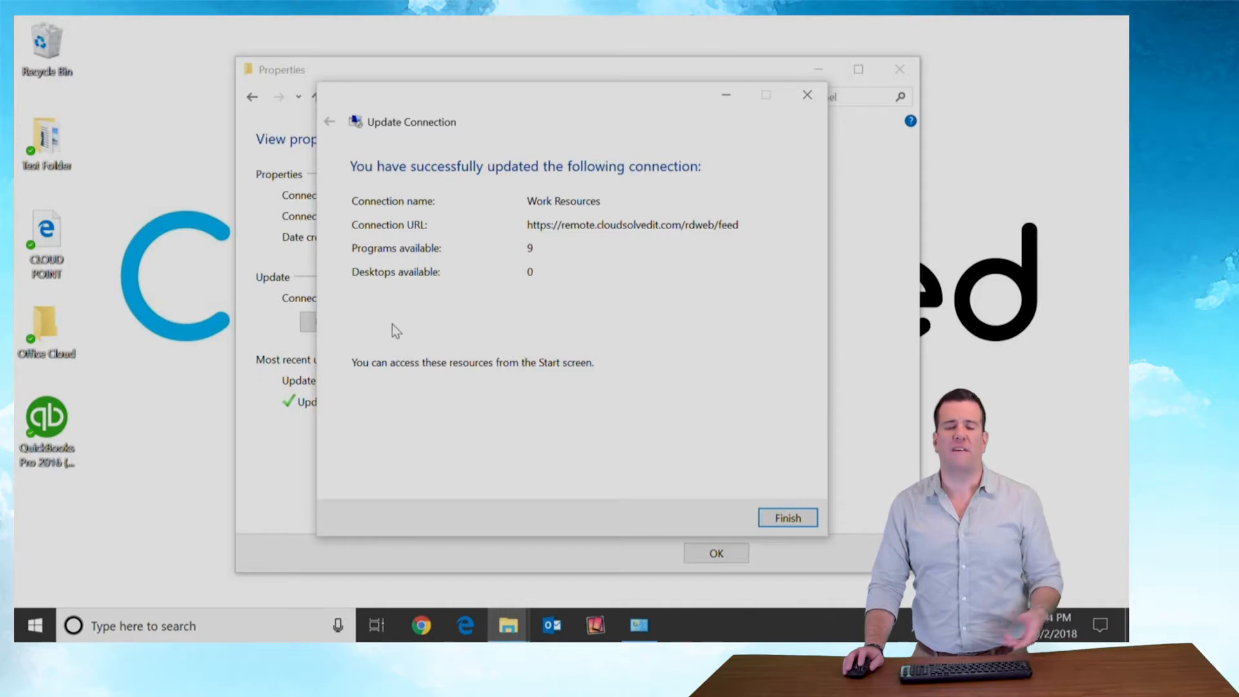
Step: Finish the Work Resources connection update and close its properties page
left_click(785, 517)
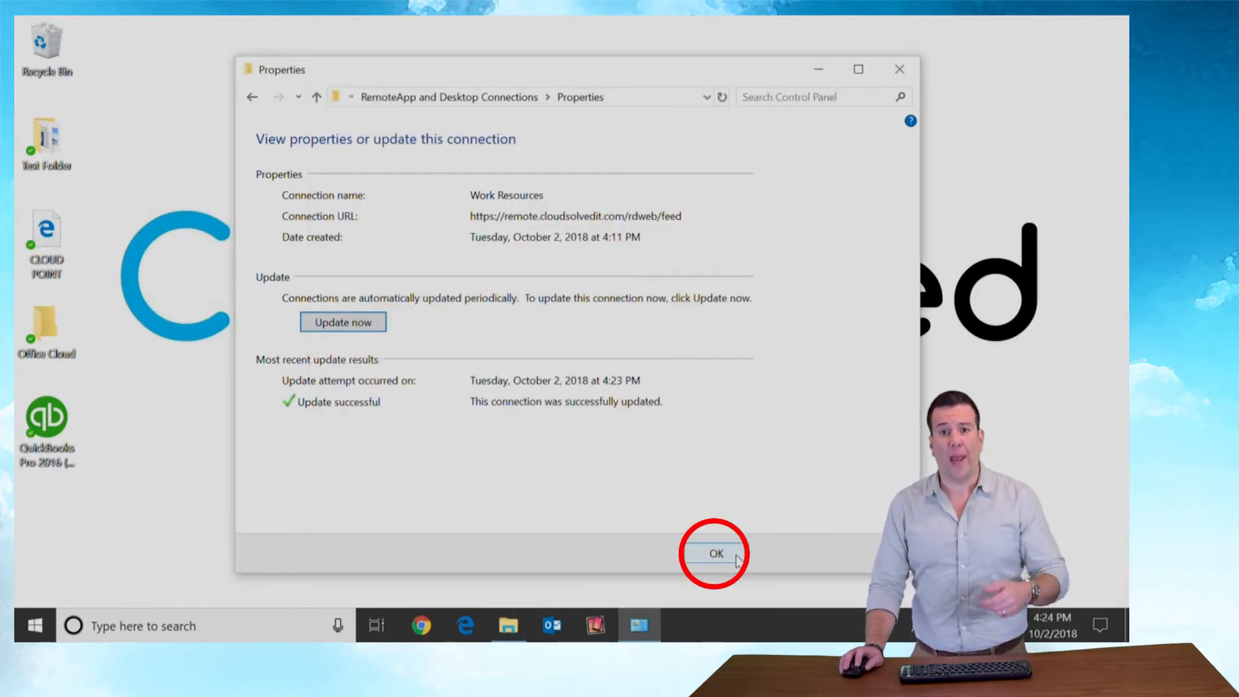
left_click(713, 552)
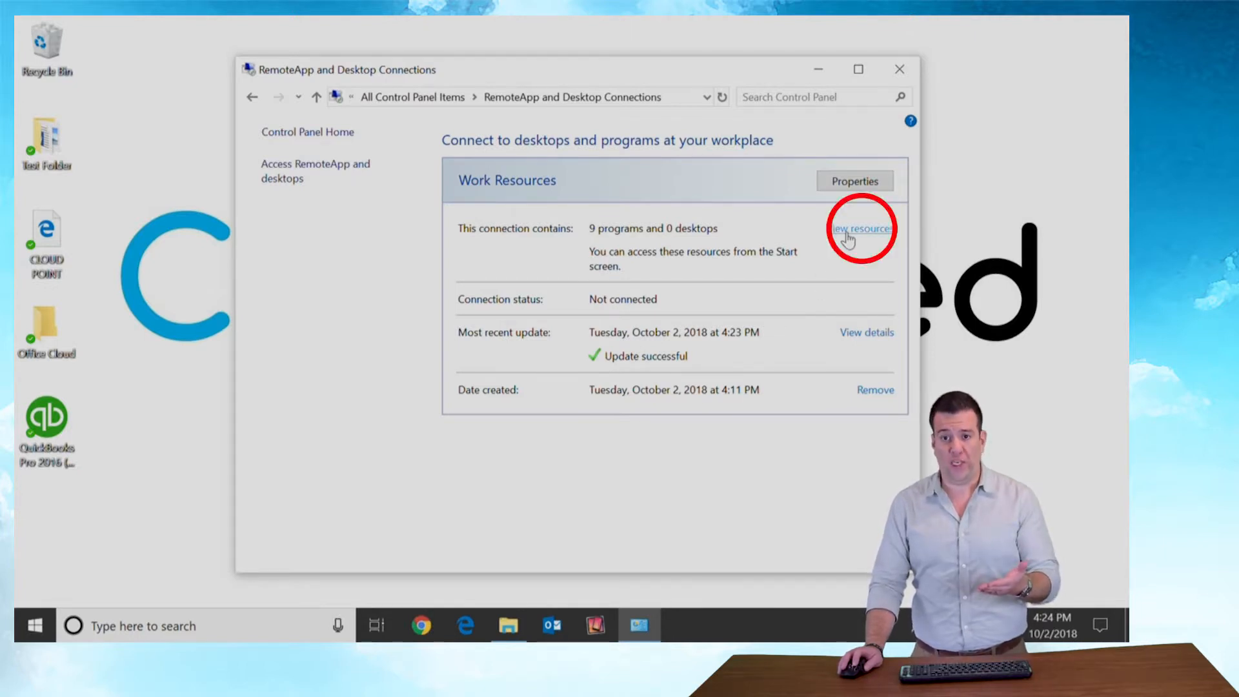
Step: Send CloudNet from Work Resources to the desktop as a shortcut, then close Explorer and Control Panel
left_click(859, 228)
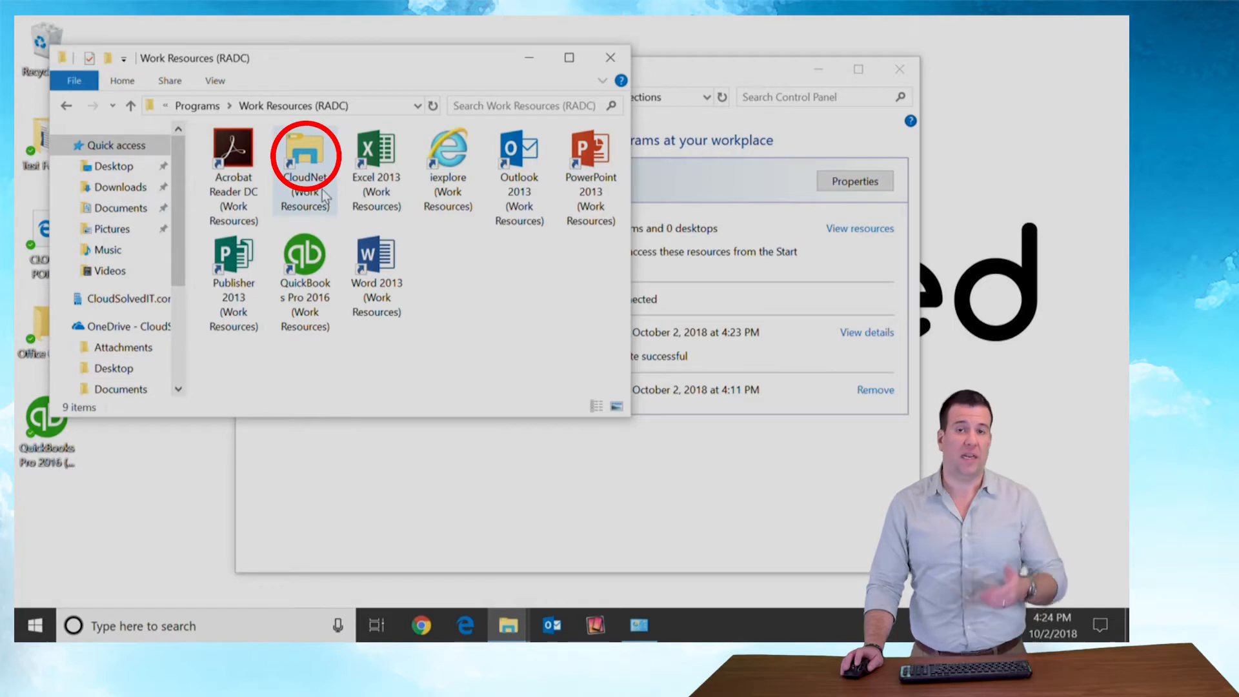
right_click(303, 154)
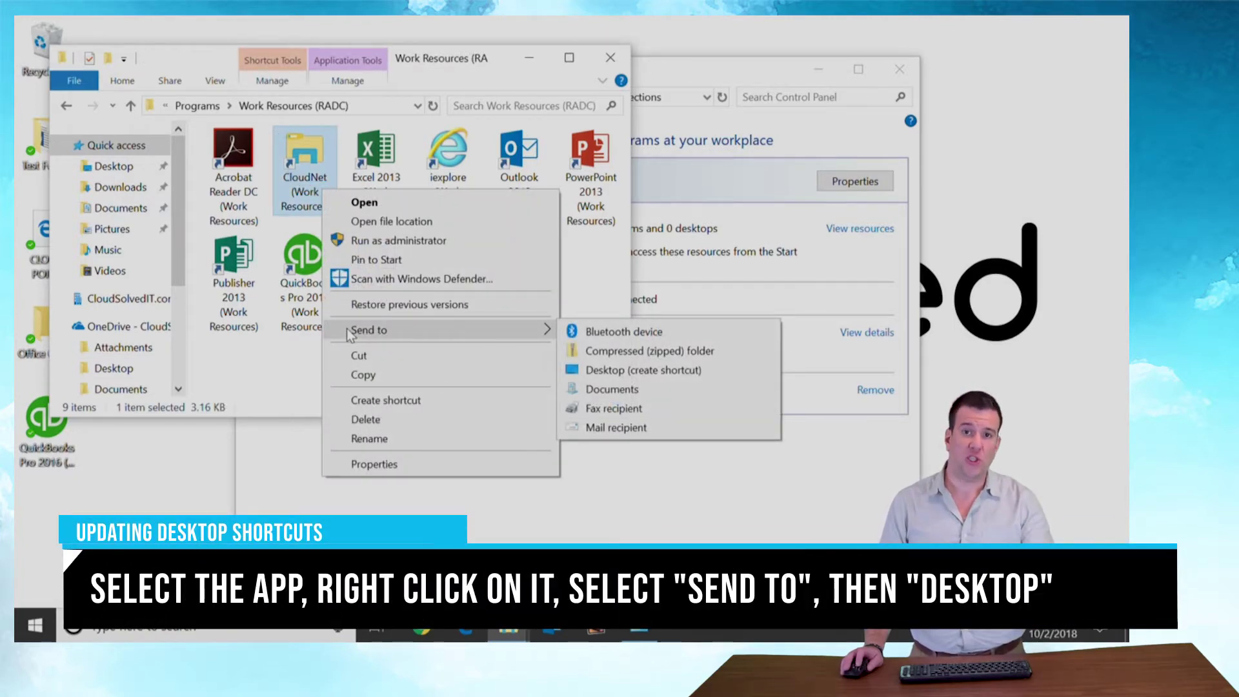
left_click(643, 369)
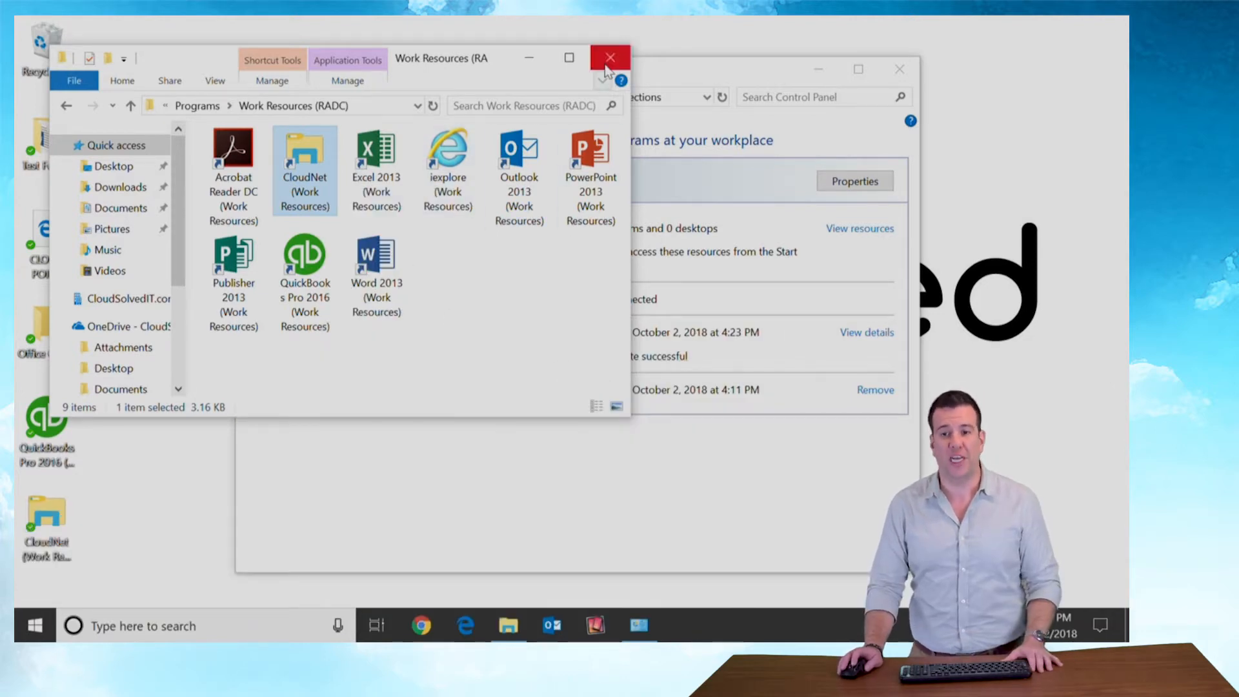
left_click(609, 58)
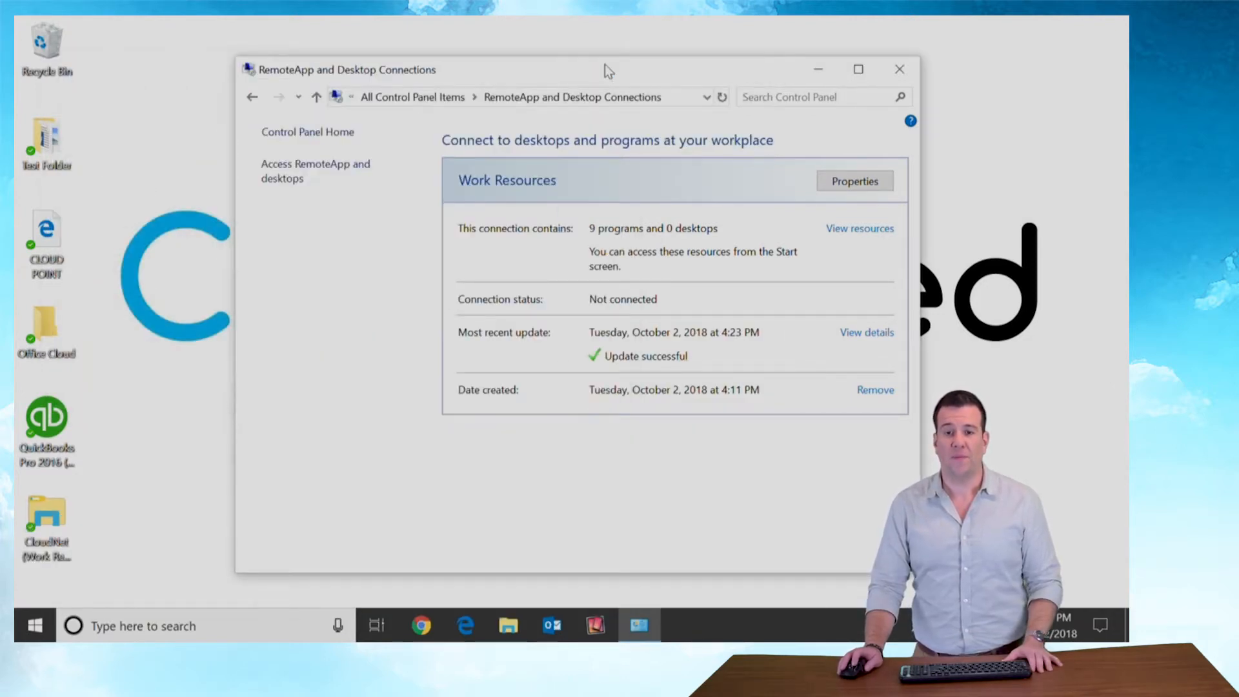
mouse_move(946, 57)
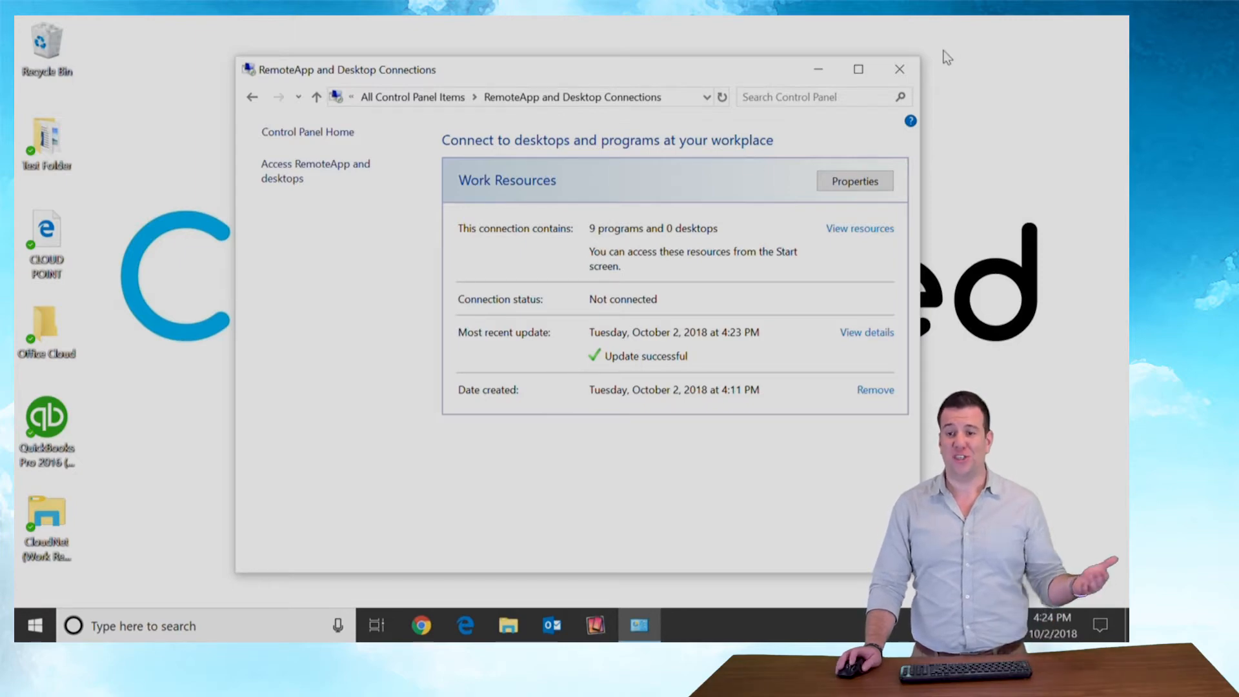
left_click(898, 70)
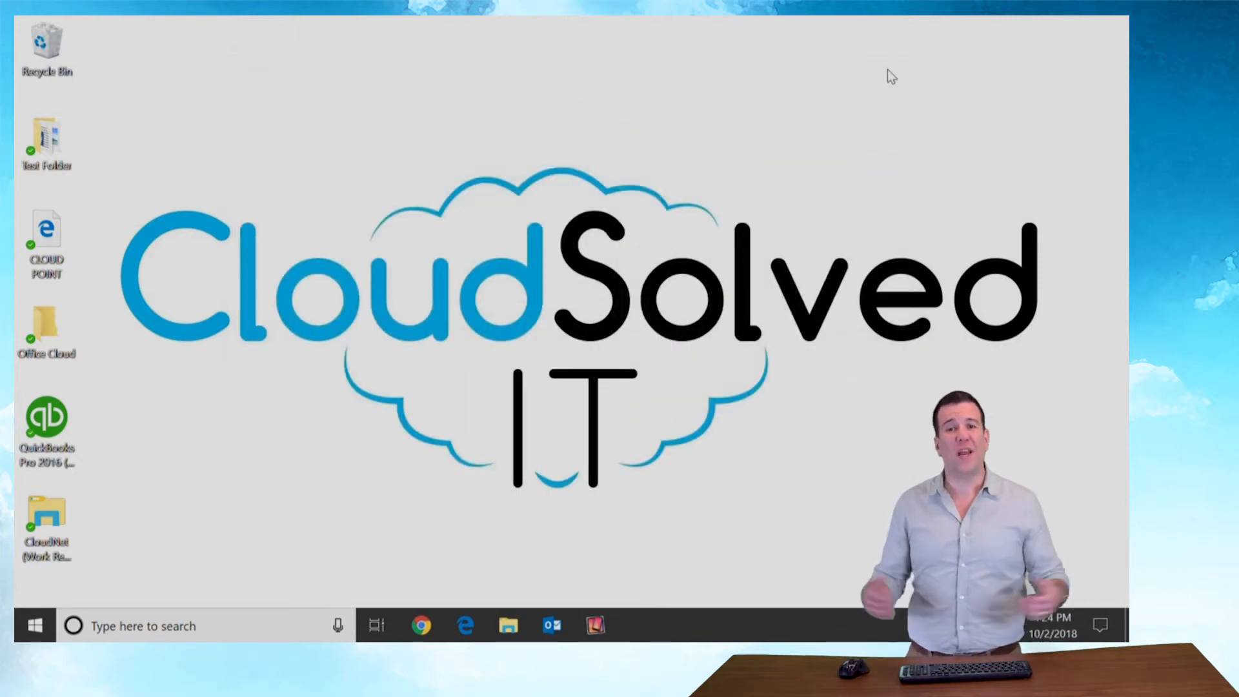